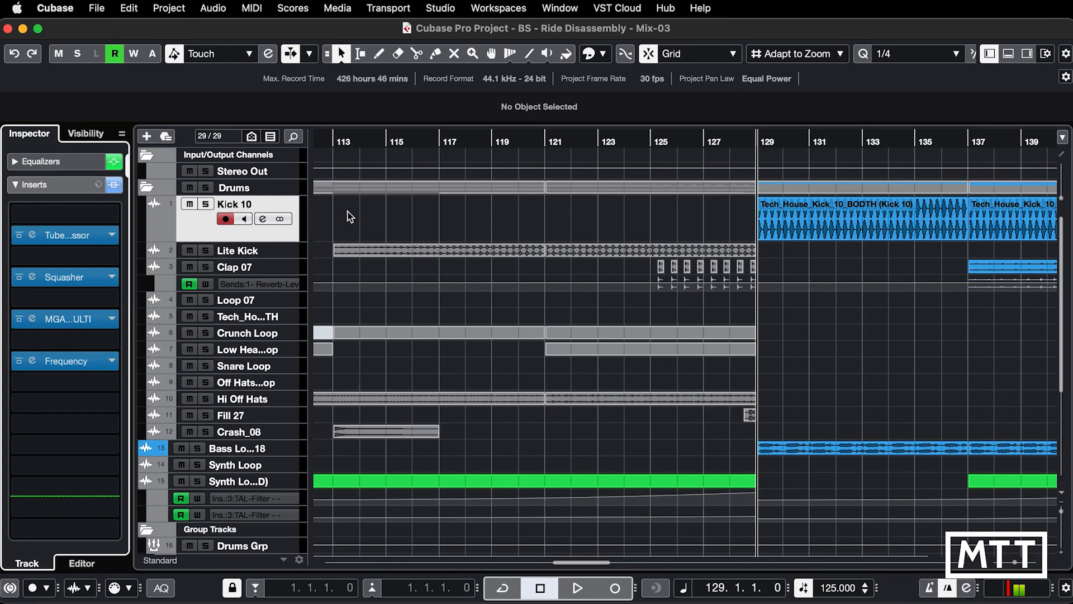
mouse_move(139, 222)
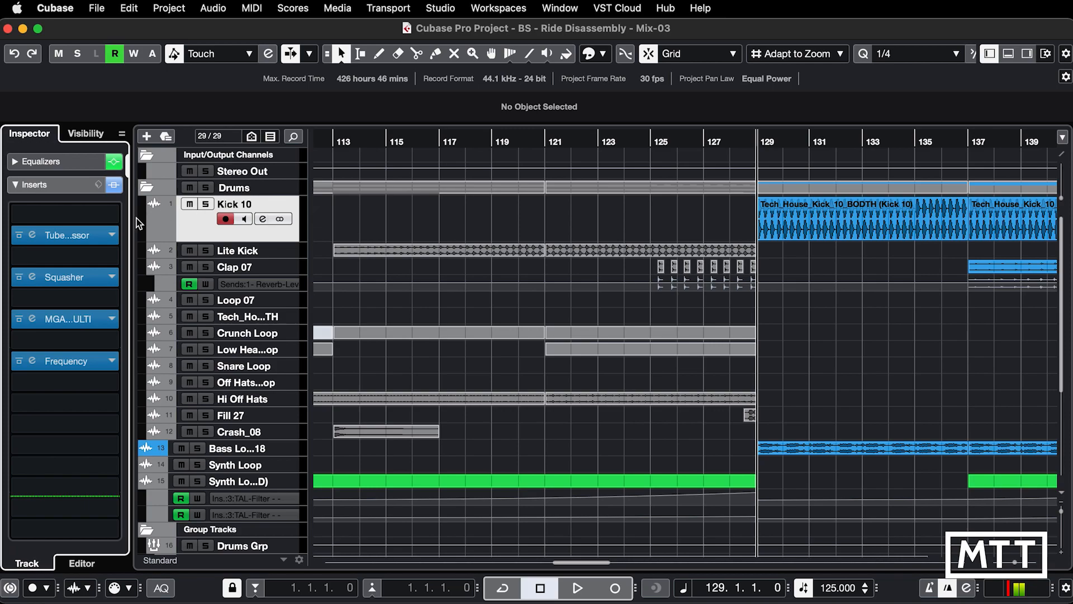
Bring up Kick 10's Tube Compressor, Squasher, MGATE-MULTI and Frequency insert windows from the Inspector
click(37, 238)
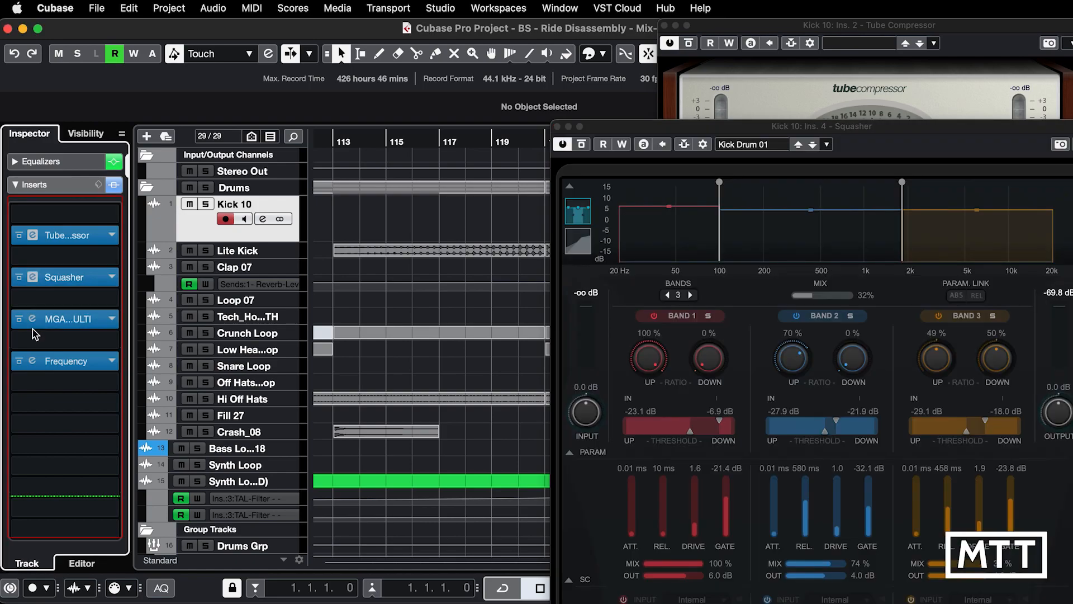
click(65, 361)
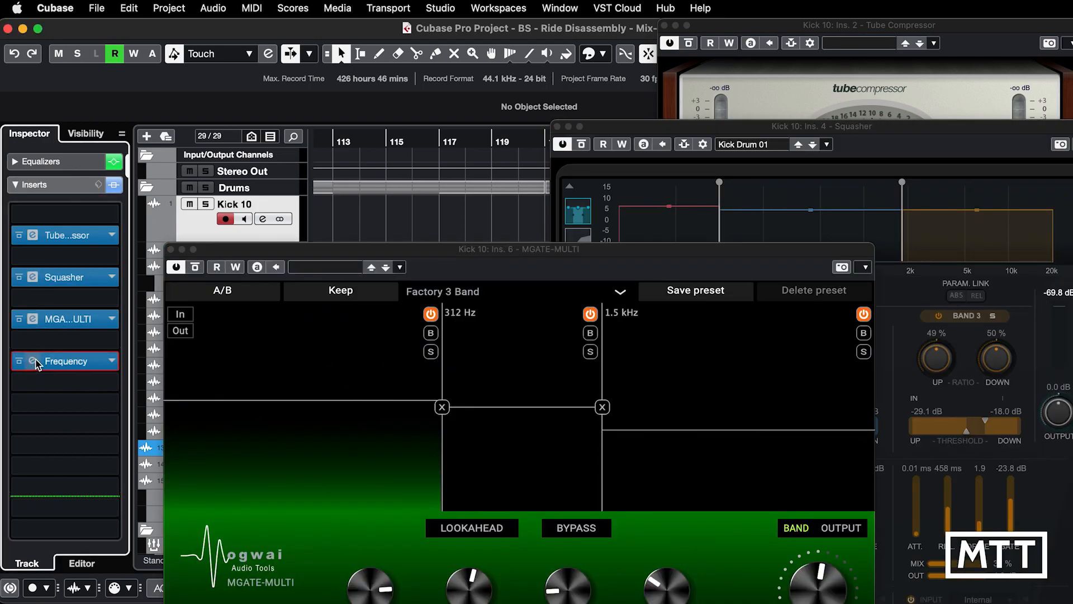
click(33, 362)
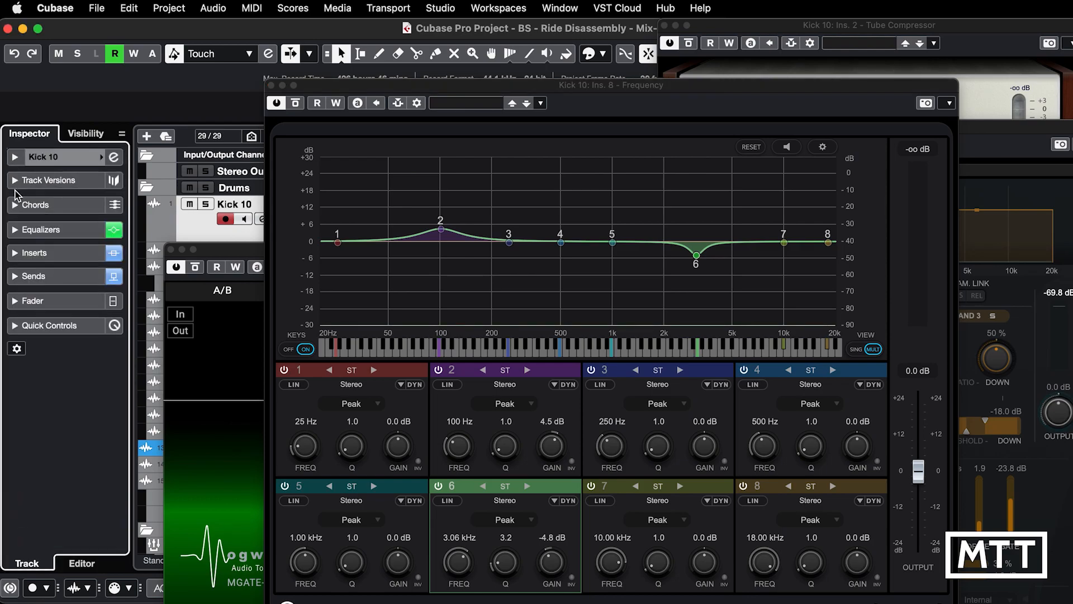
mouse_move(113, 160)
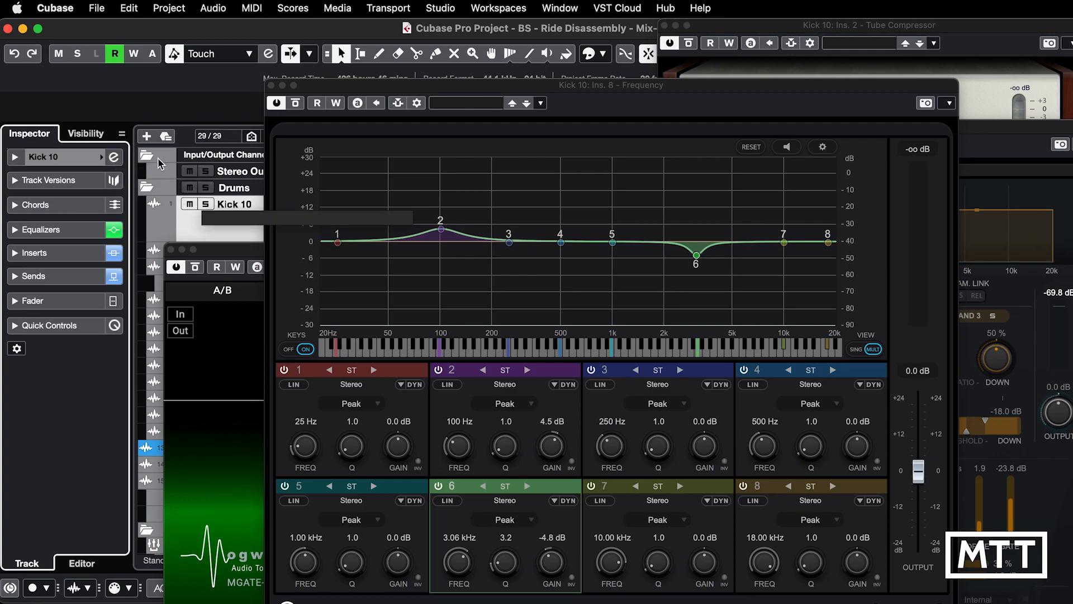
mouse_move(114, 157)
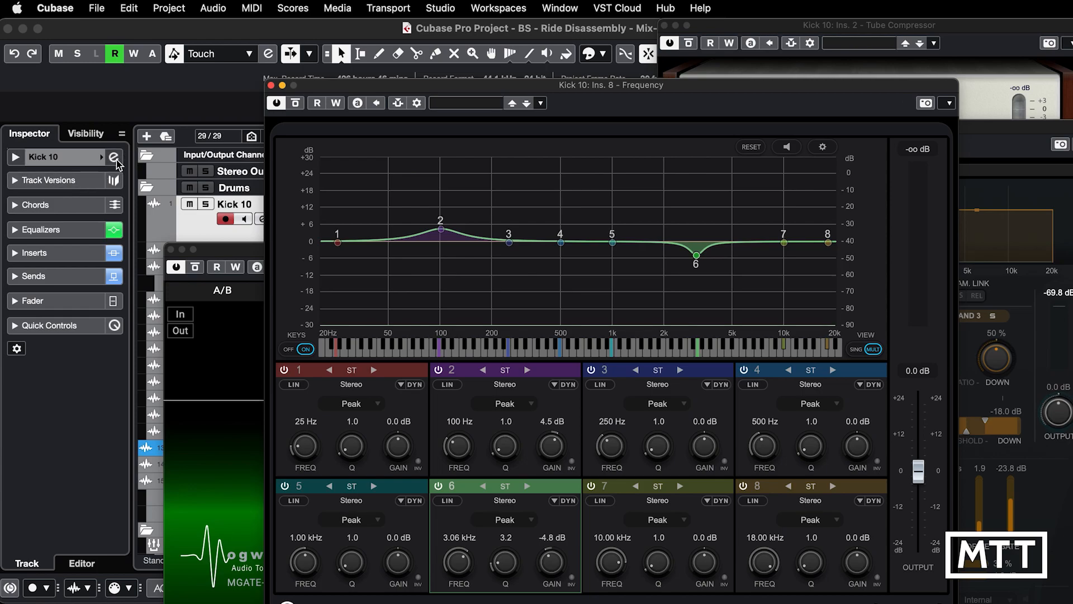
mouse_move(114, 158)
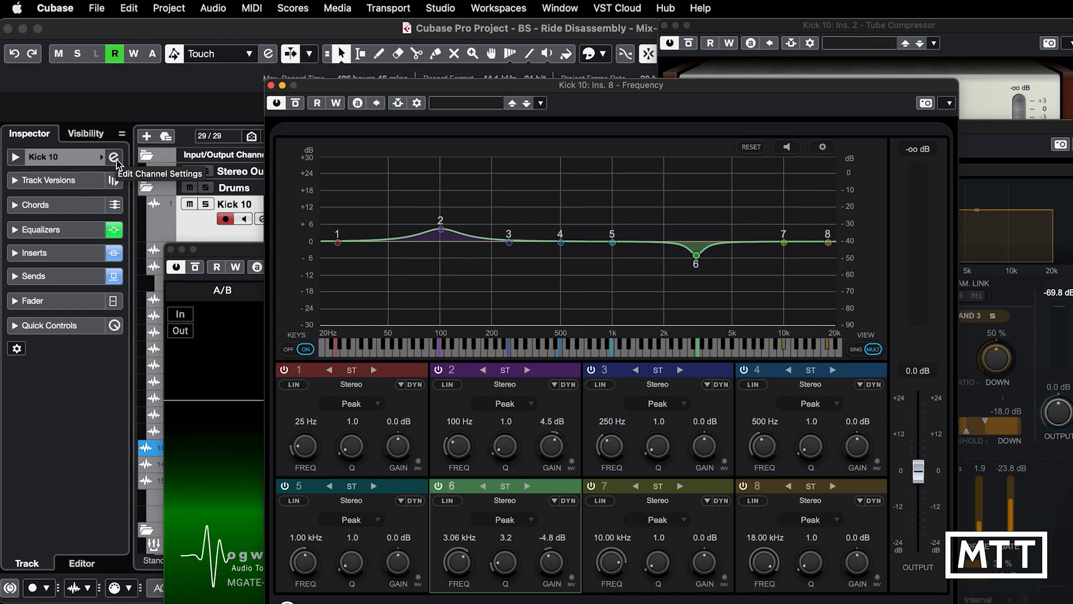